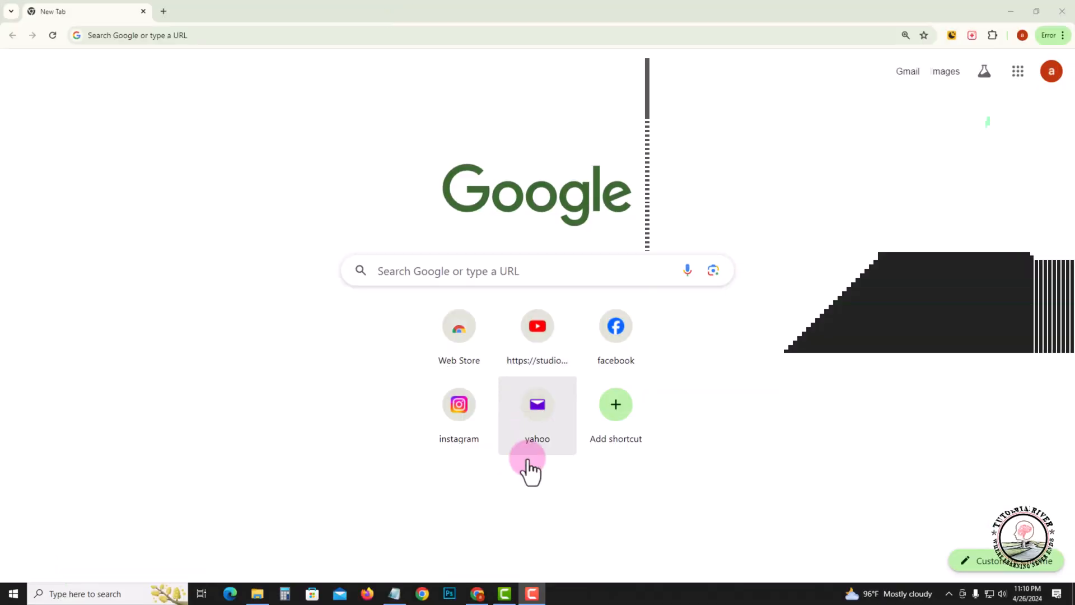
click(537, 403)
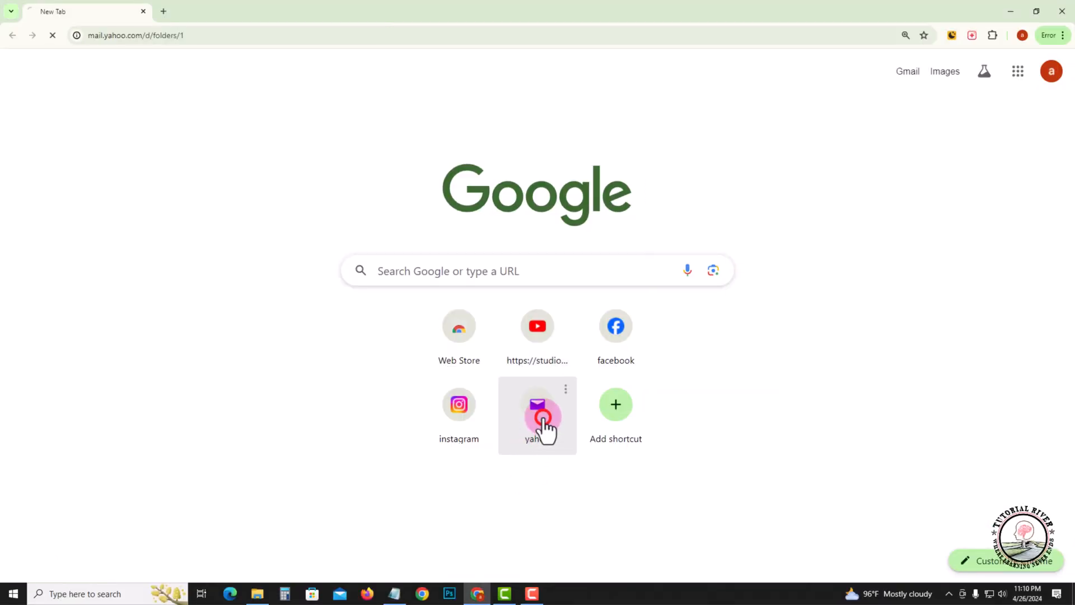
click(538, 413)
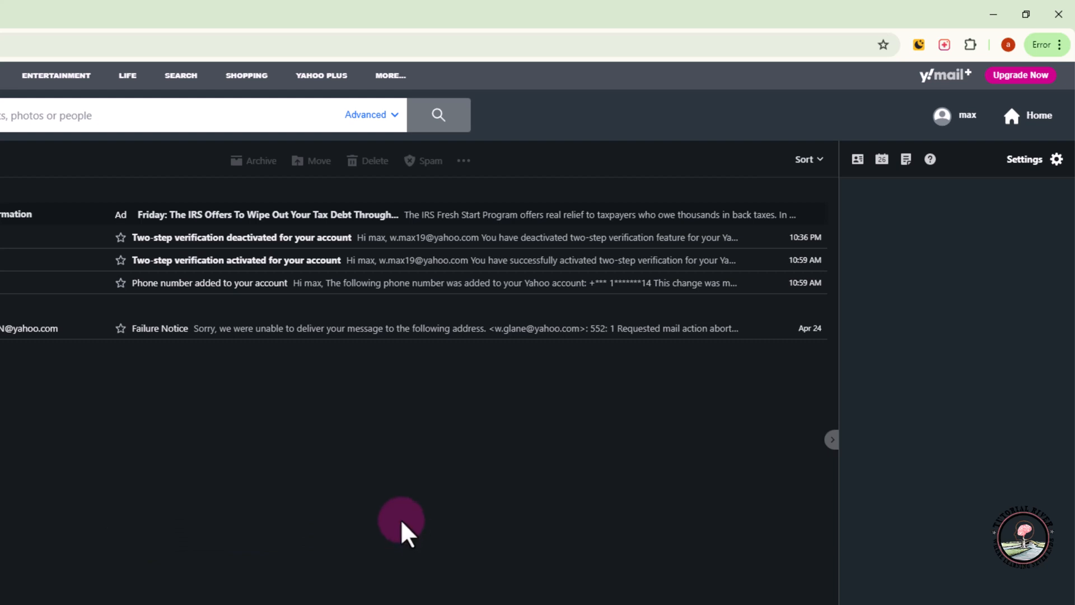
Choose 'Account info' from the profile name menu at top right.
click(956, 115)
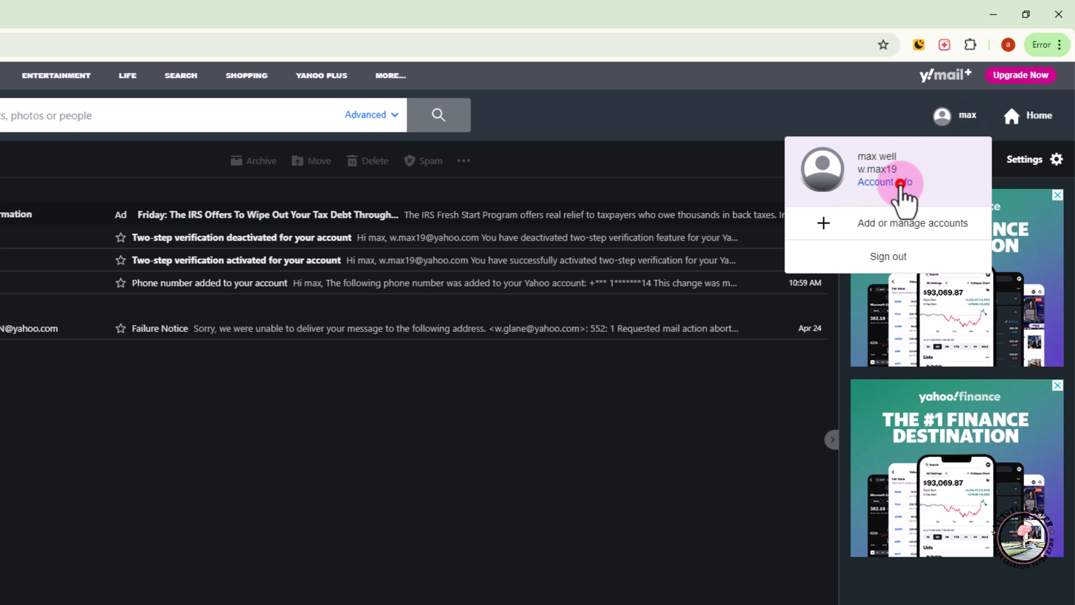
click(883, 182)
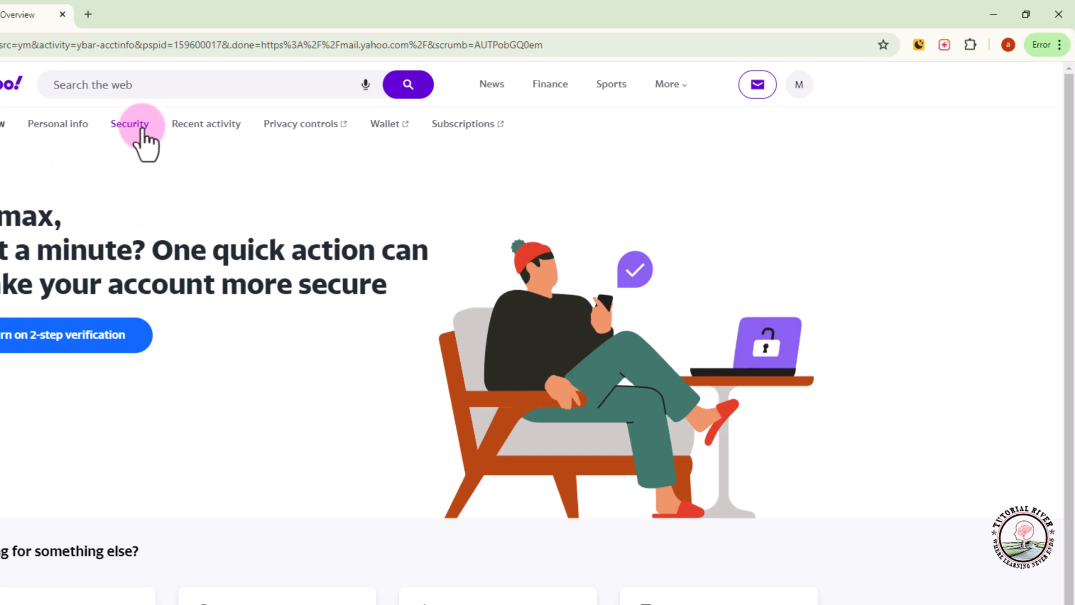
Go to the Security tab and scroll down to Verification methods.
click(129, 123)
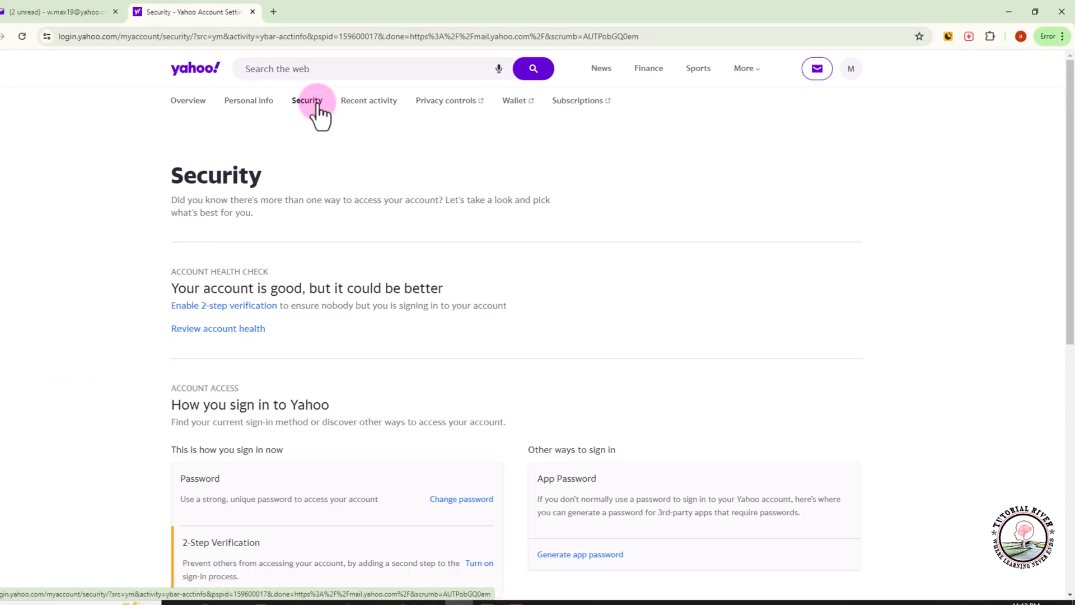
mouse_move(363, 230)
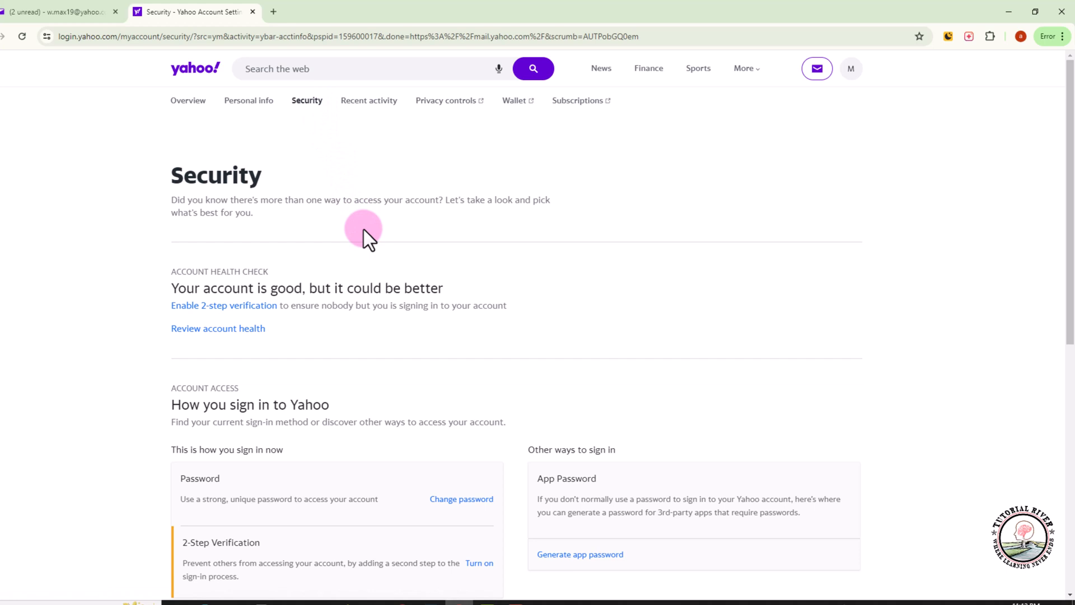
scroll(down, 3)
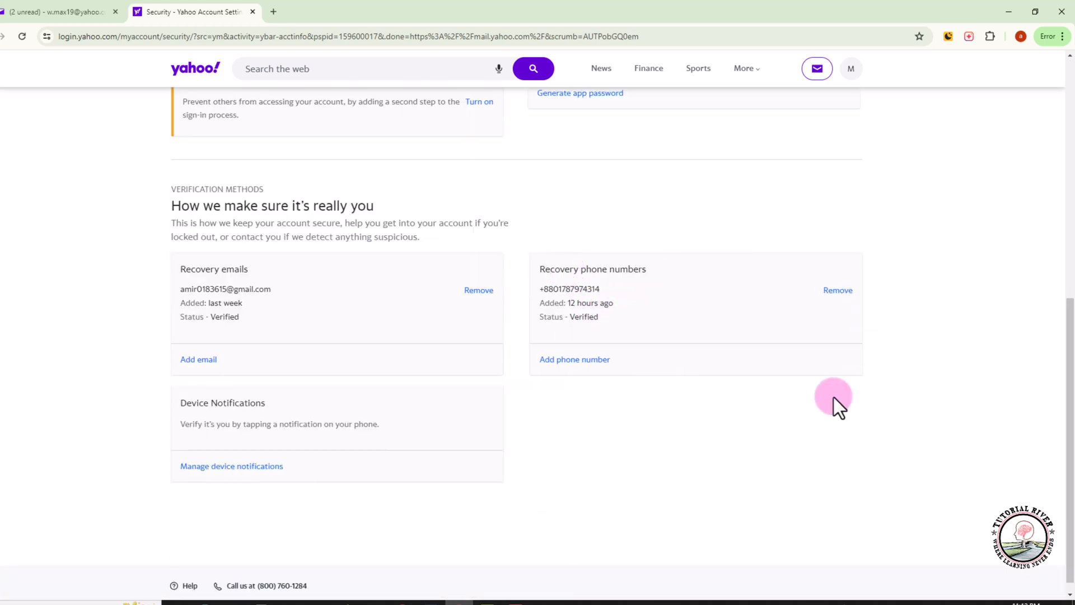
mouse_move(575, 359)
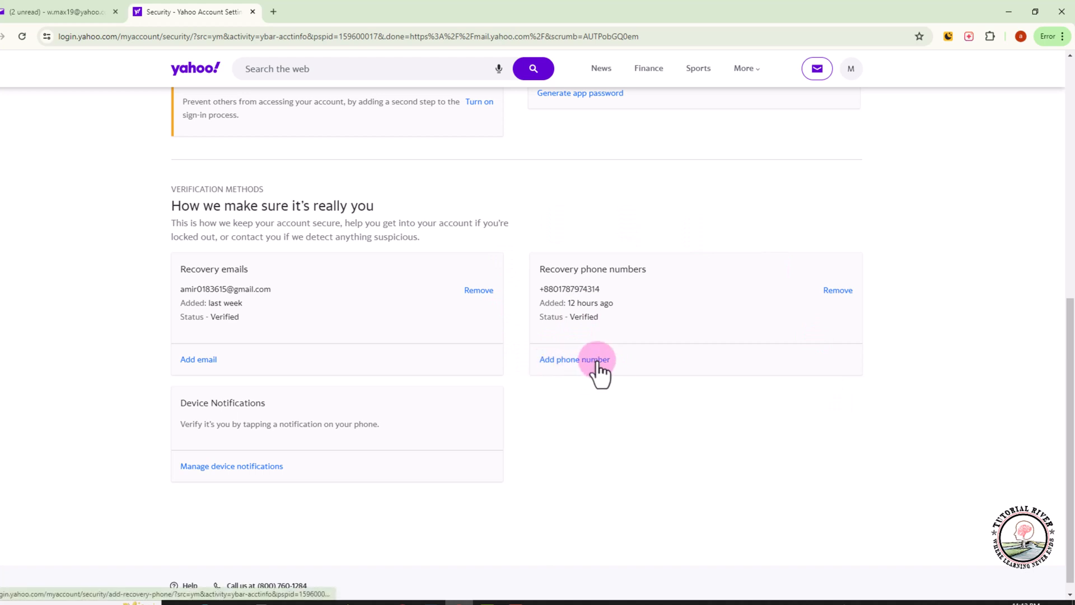
Add a +880 recovery phone number and submit it for verification.
click(574, 359)
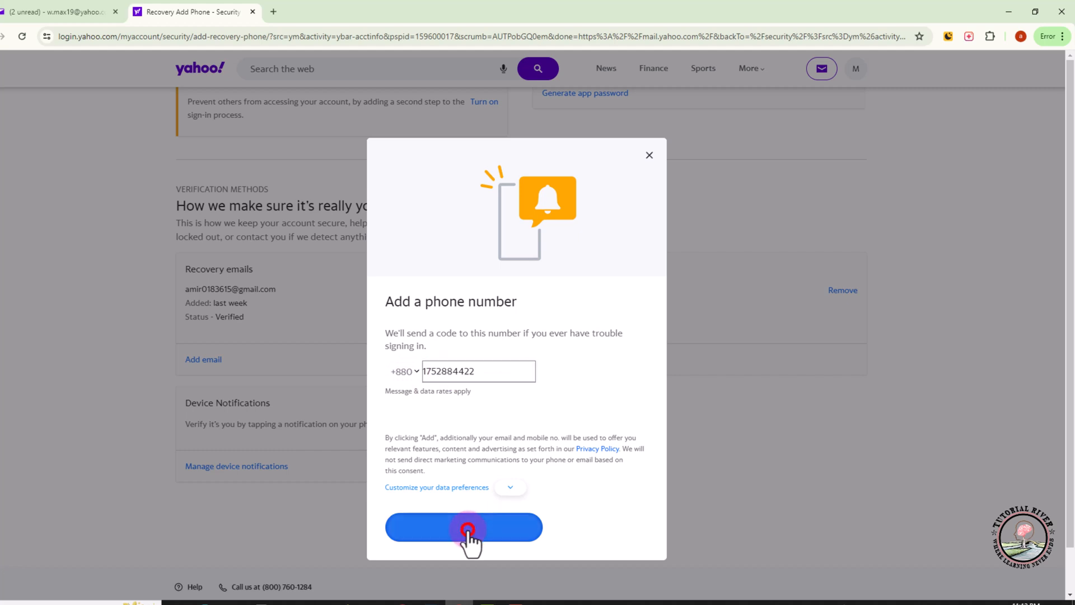
click(463, 527)
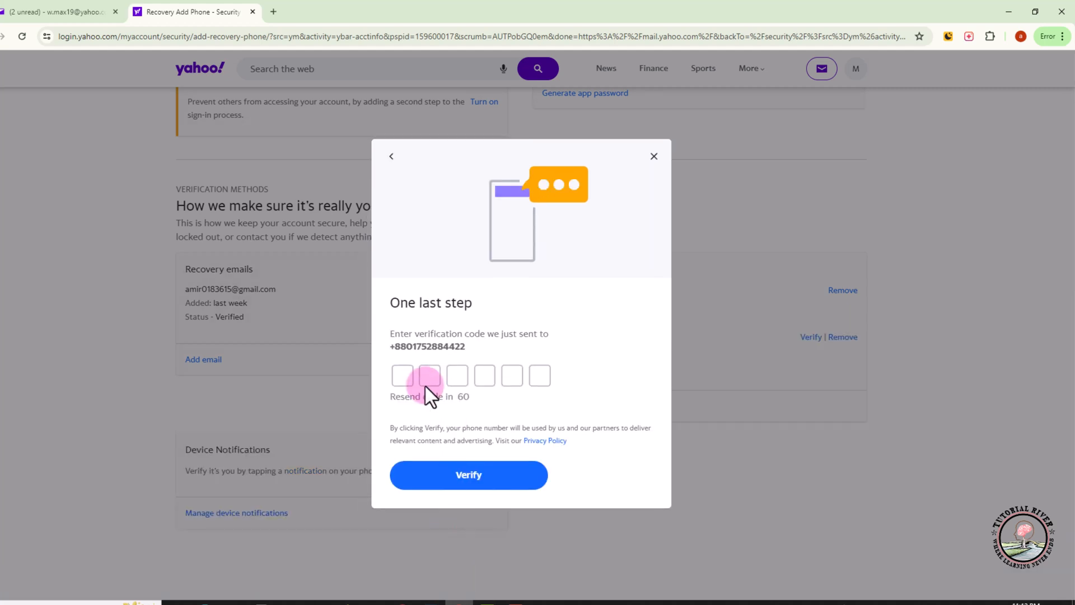